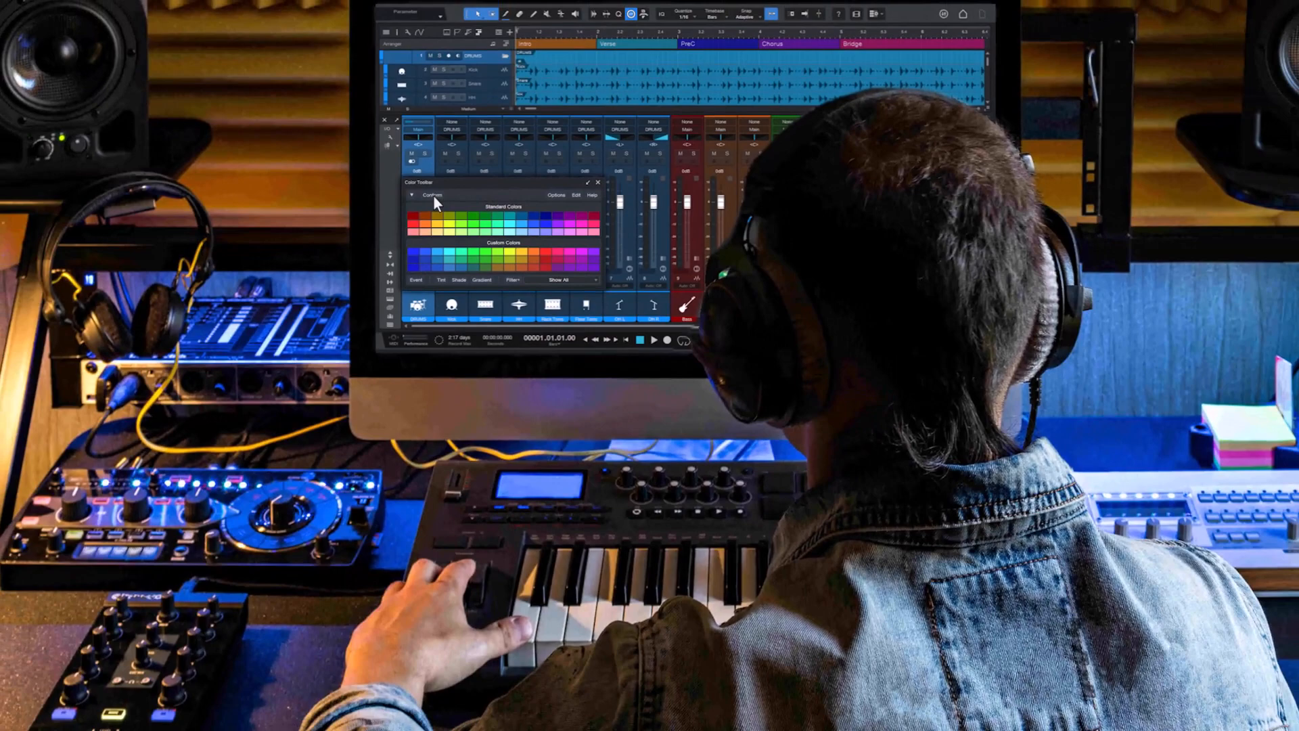
# Apply a track filter view from the Filter dropdown and open the Color Toolbar Editor.
pyautogui.click(412, 195)
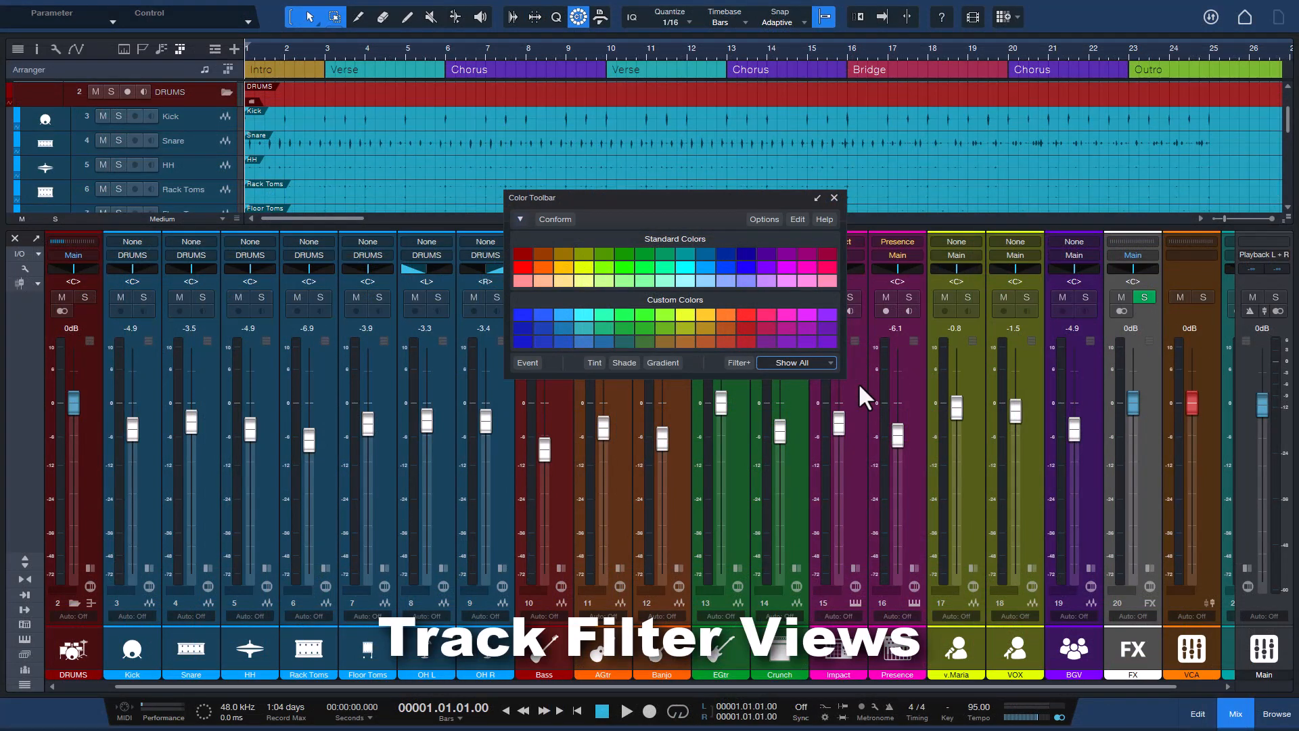
pyautogui.click(793, 362)
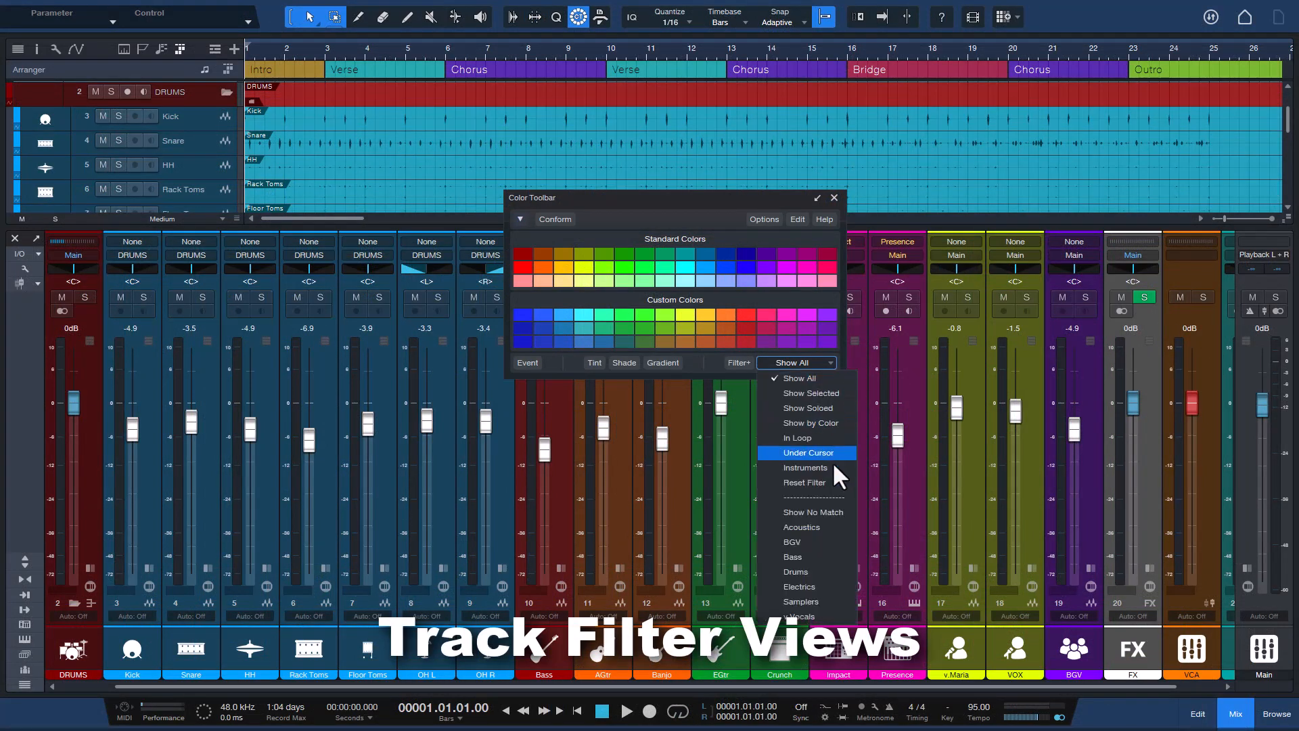
pyautogui.click(794, 571)
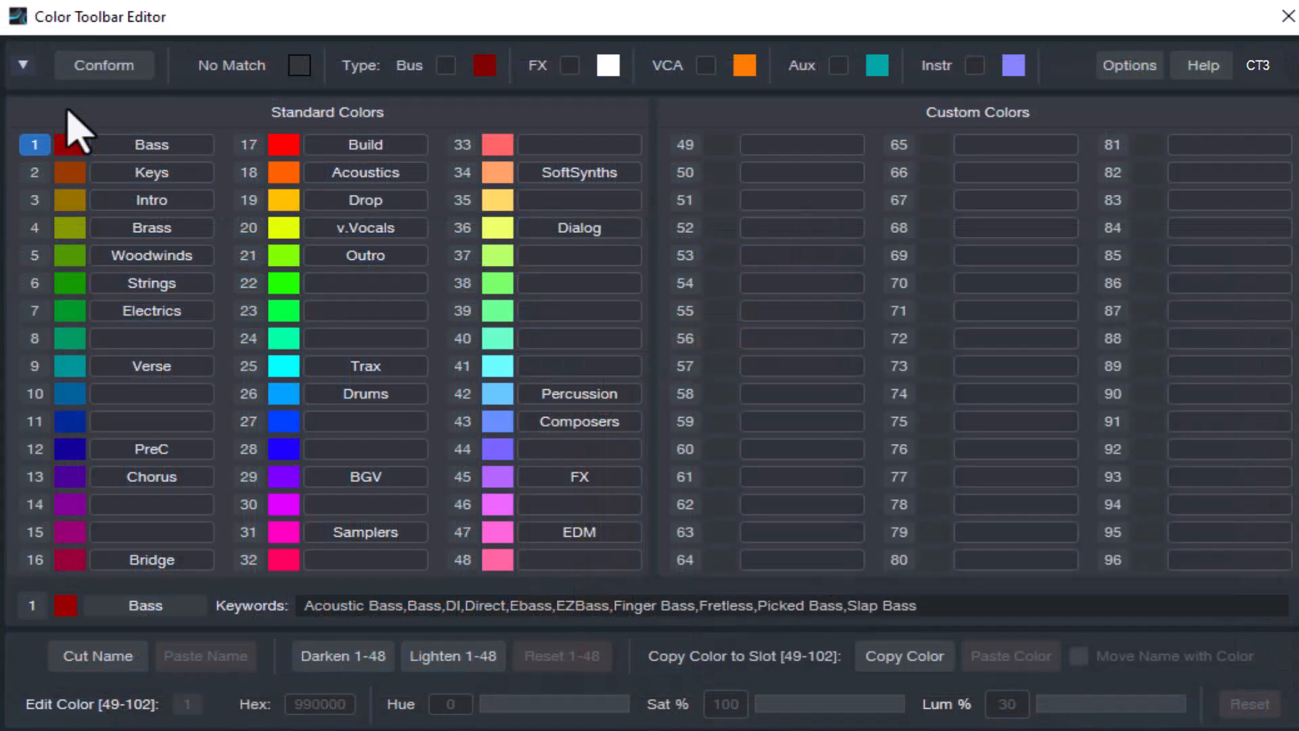
# Start a new colour setup and set custom slot 64 to pure red FF0000.
pyautogui.click(23, 65)
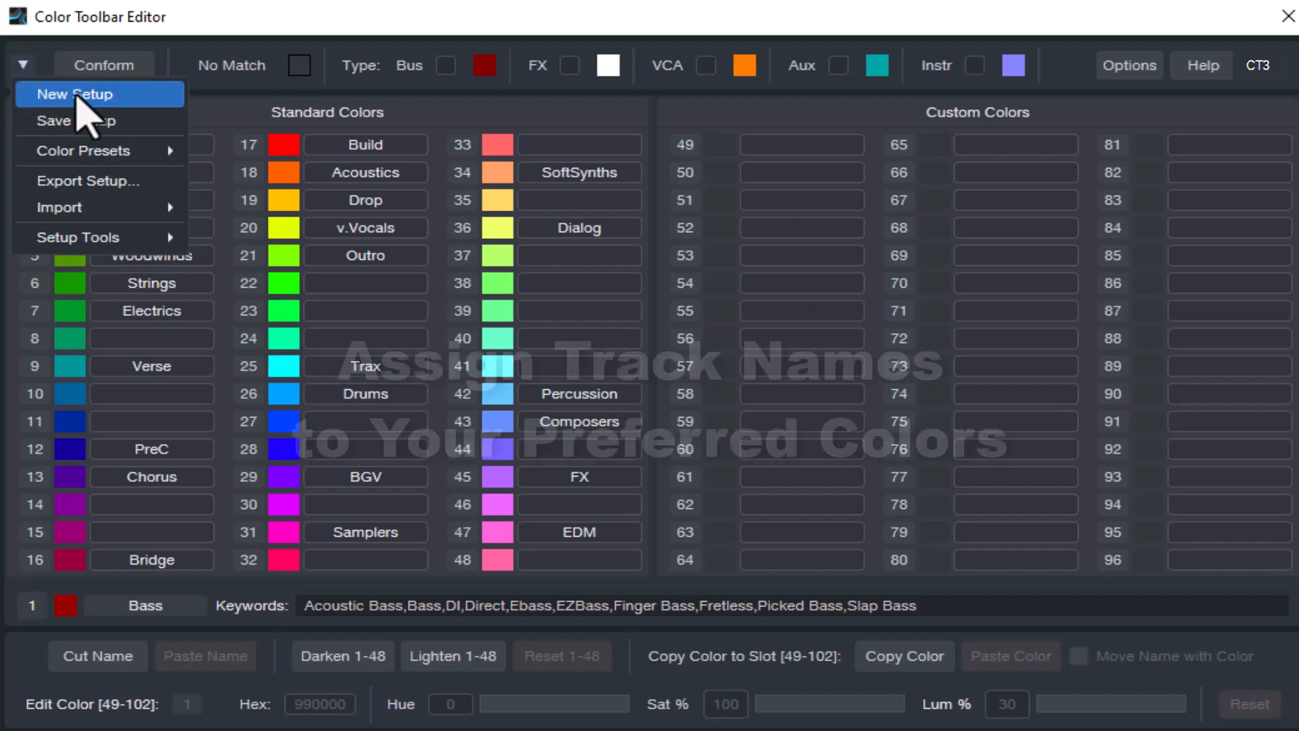
pyautogui.click(74, 93)
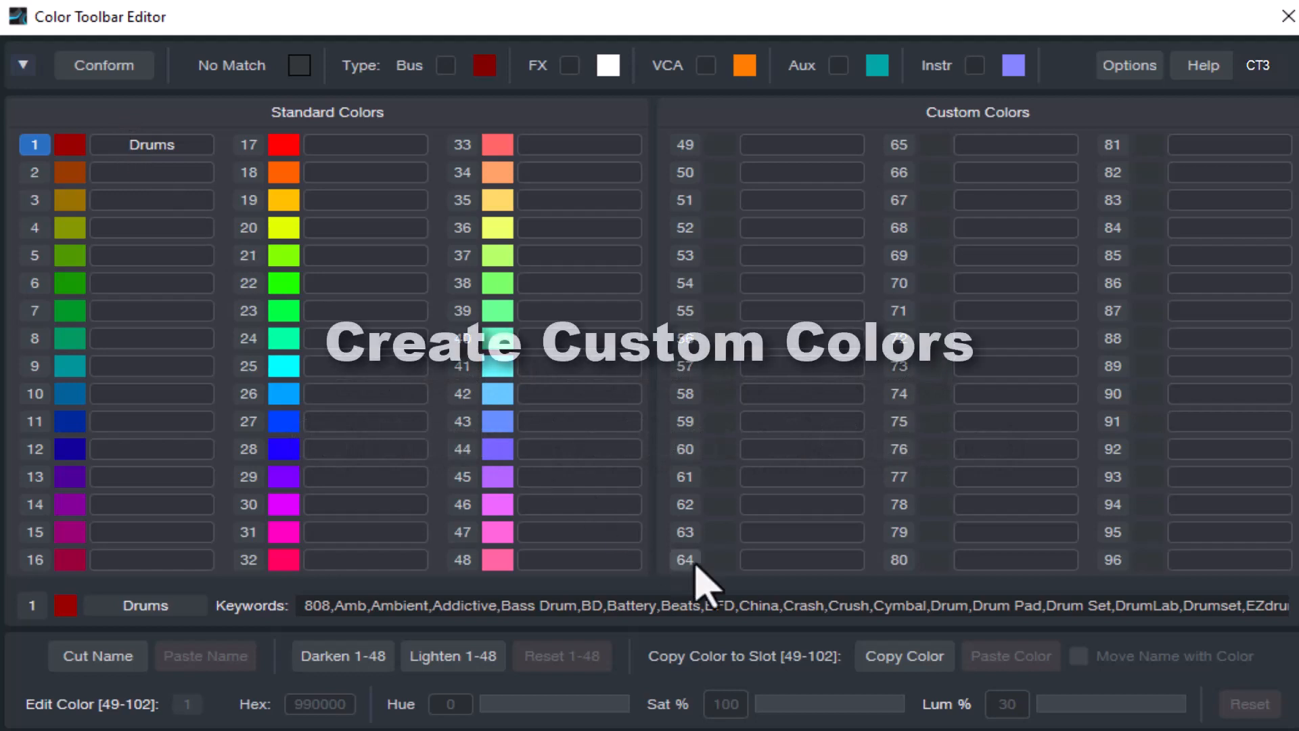
pyautogui.click(684, 559)
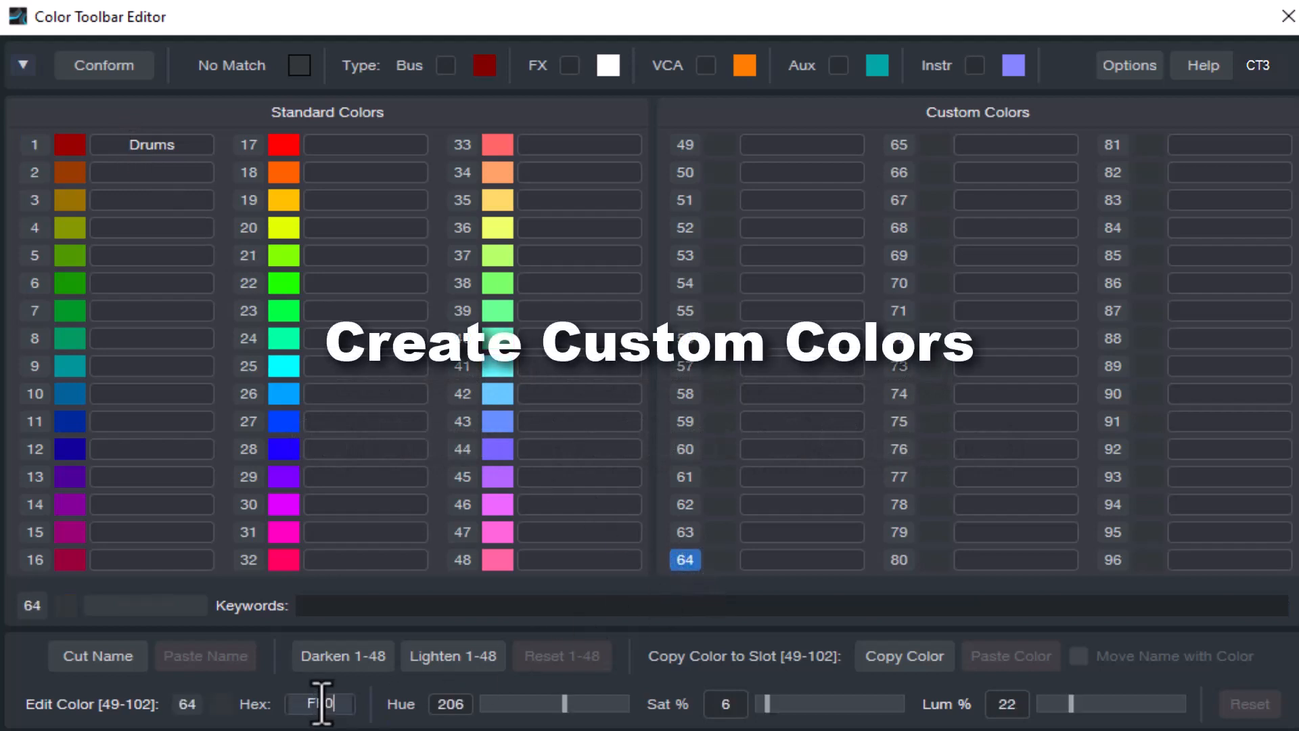
pyautogui.click(23, 65)
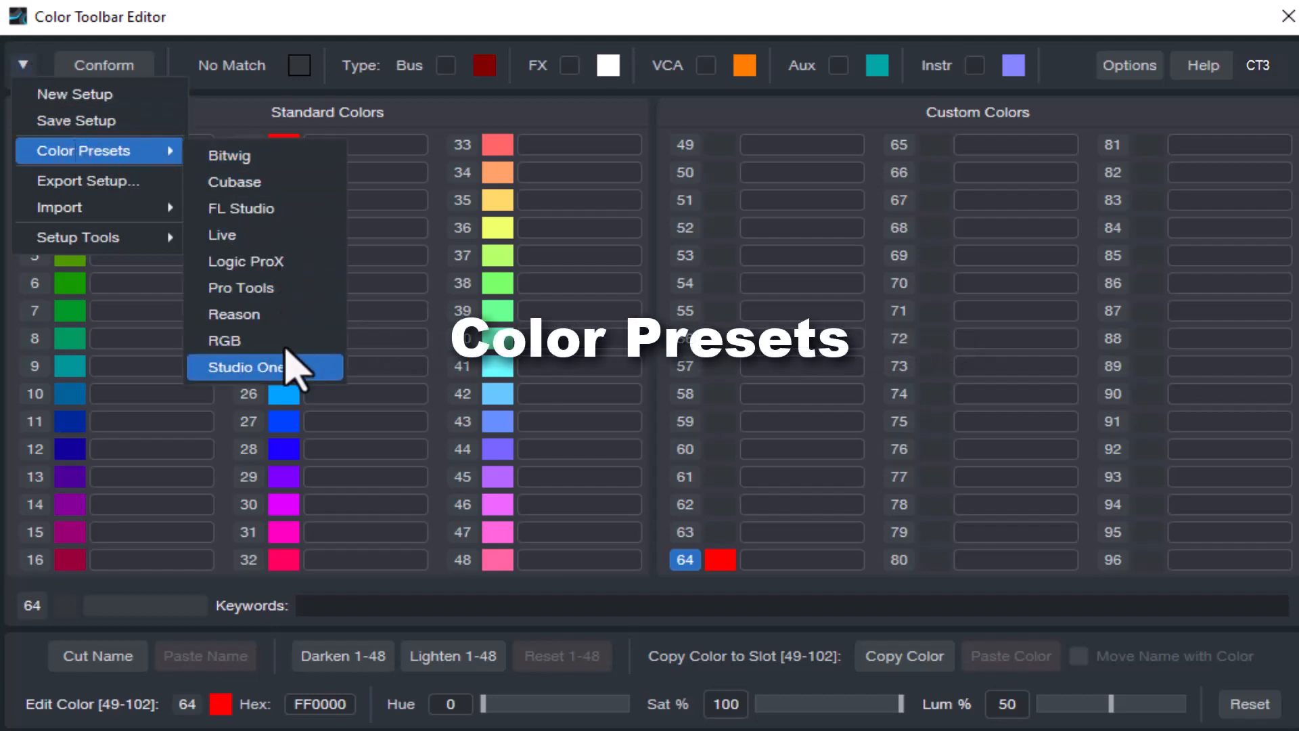
# Load the Studio One preset palette, darken then reset colours 1–48, and name slot 64 'Cool'.
pyautogui.click(243, 367)
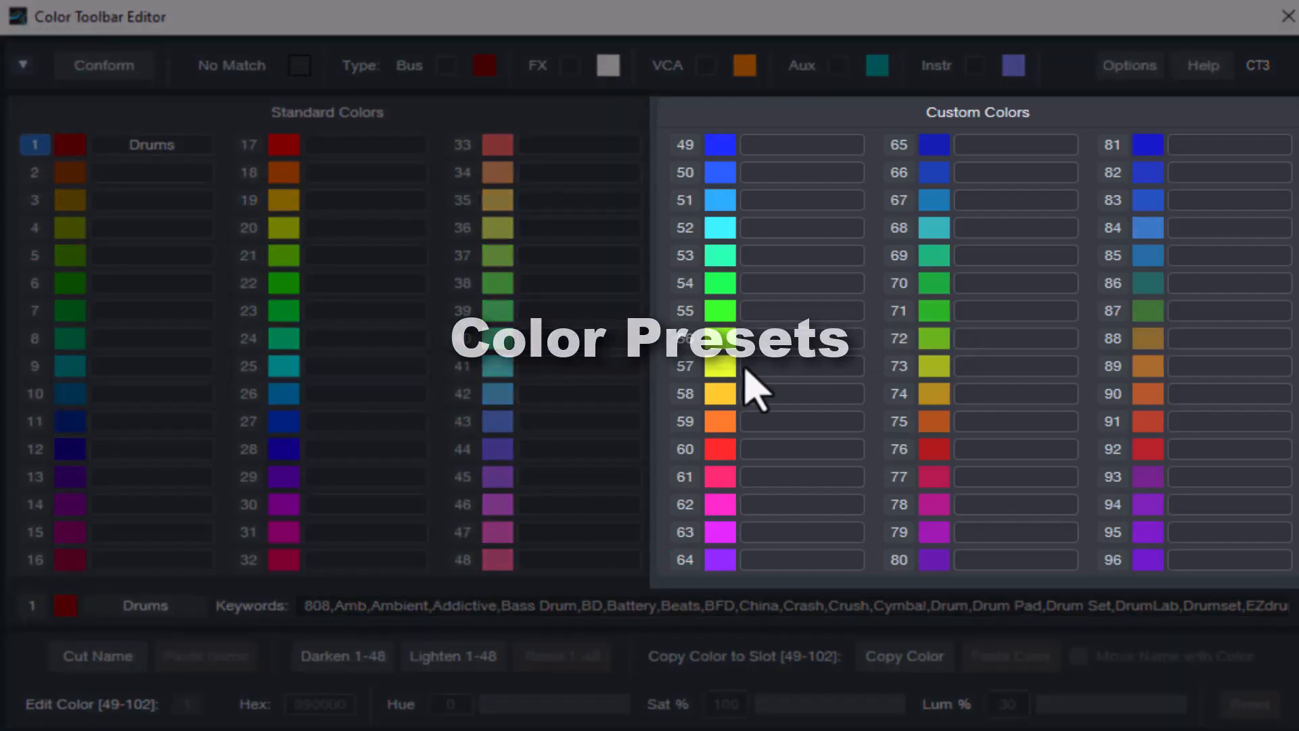
pyautogui.click(453, 655)
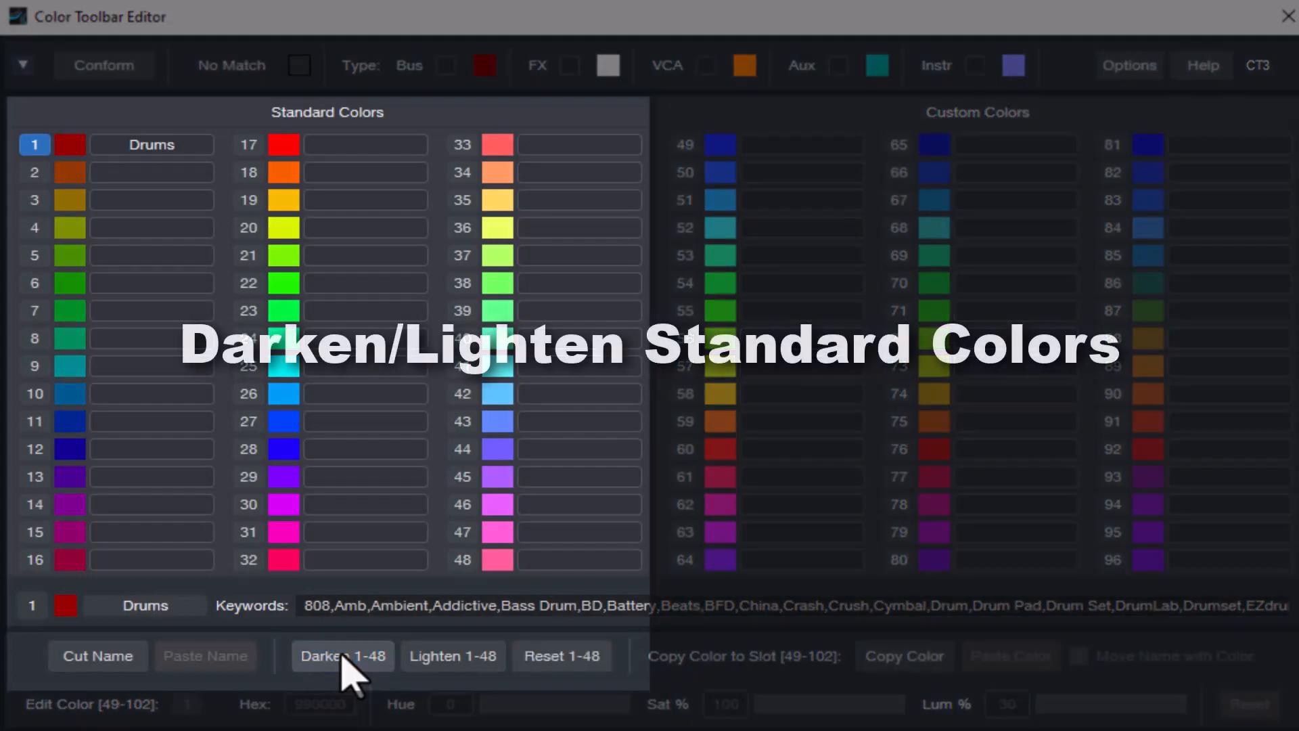
pyautogui.click(343, 655)
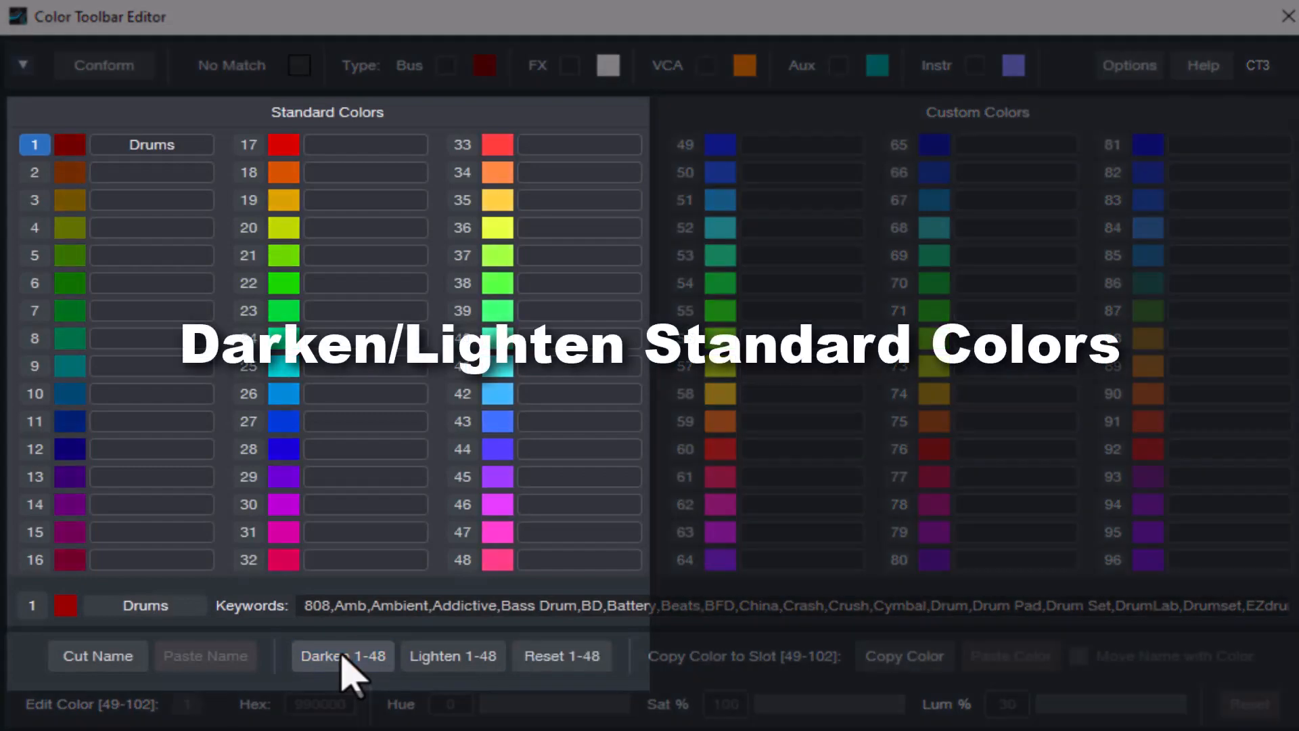
pyautogui.click(343, 656)
pyautogui.write('C')
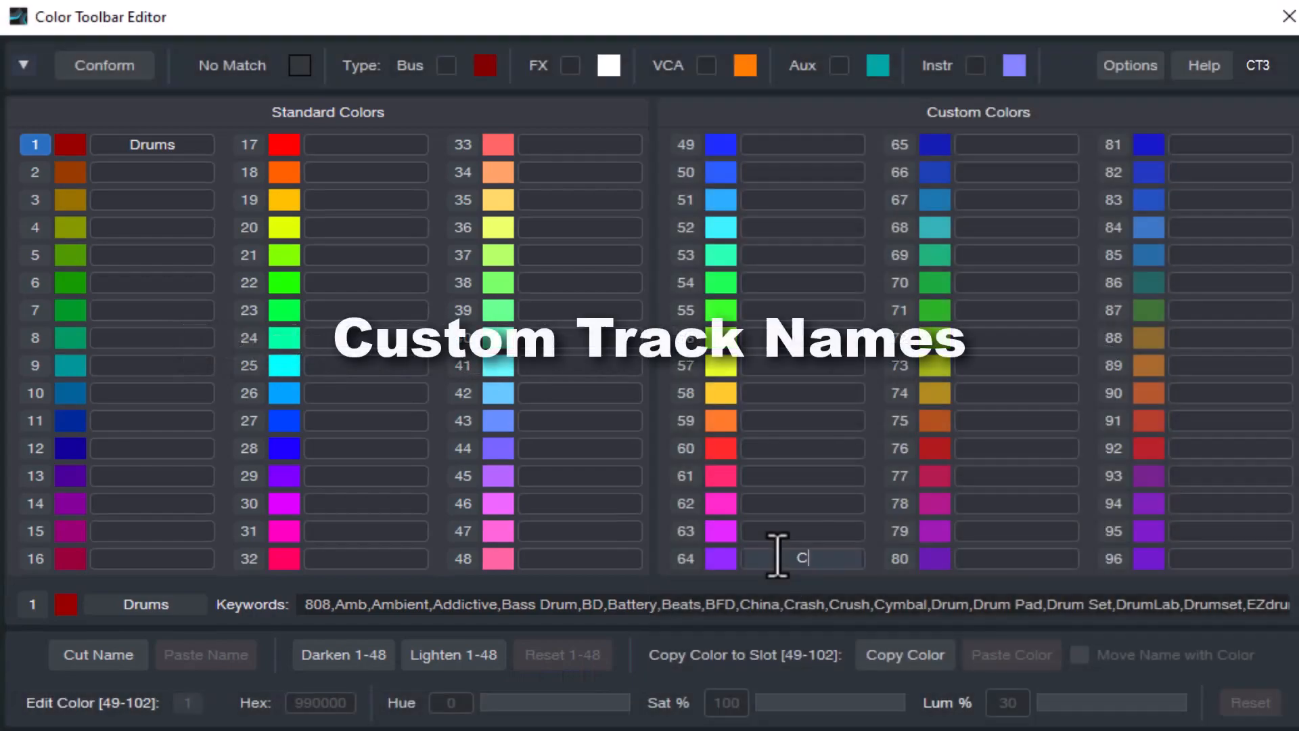
pyautogui.write('ool')
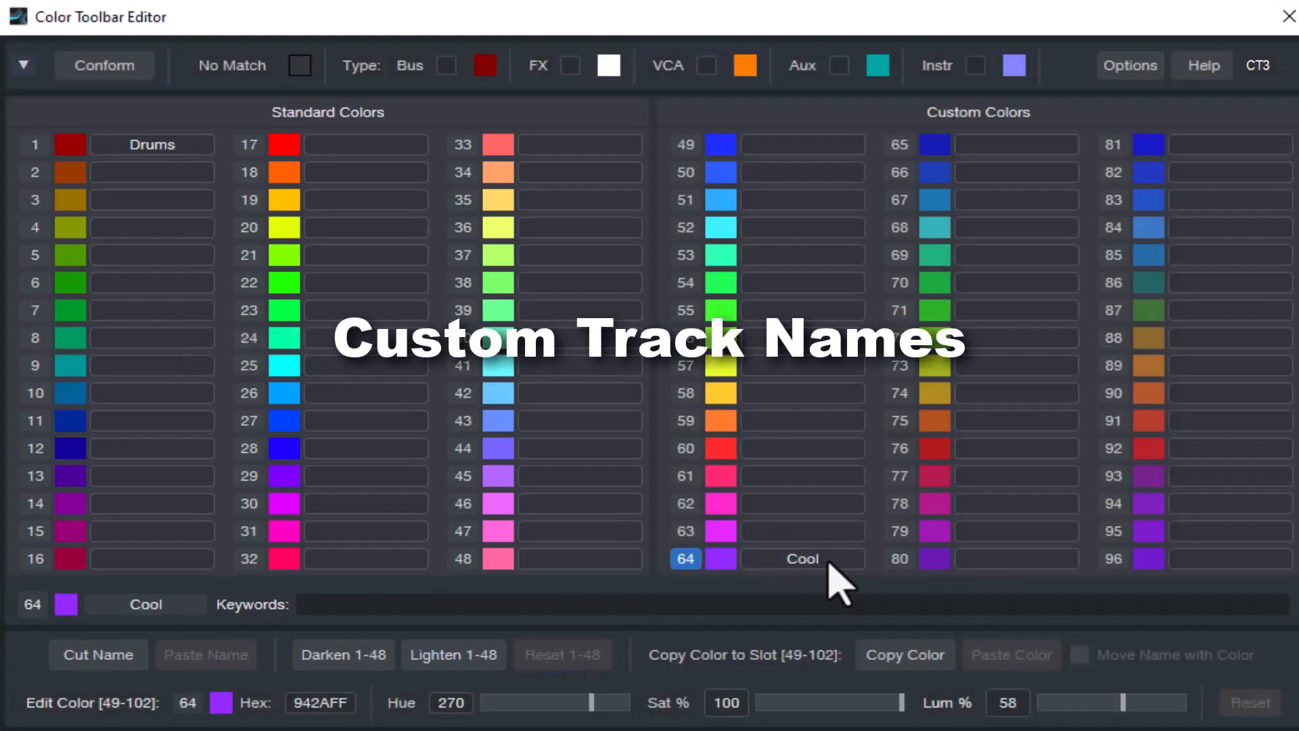